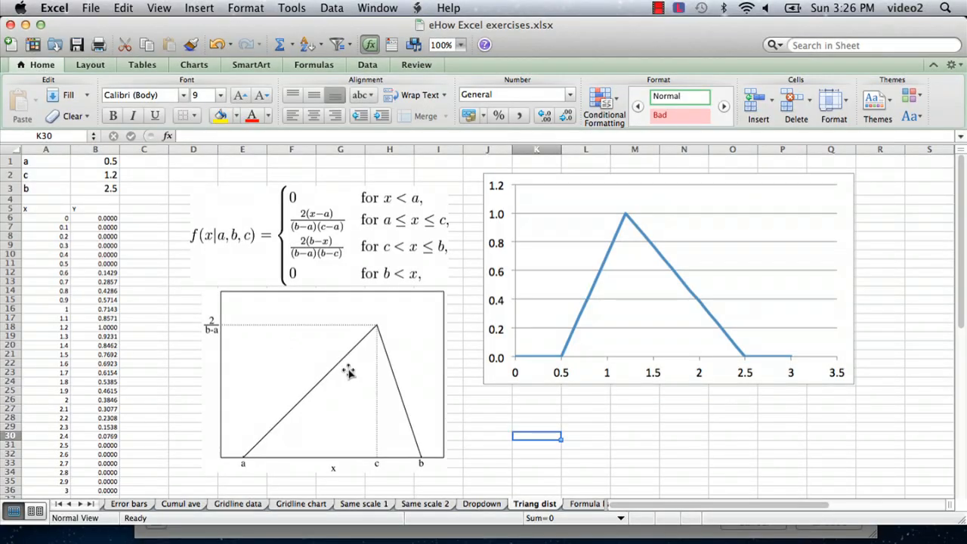
pyautogui.moveTo(327, 302)
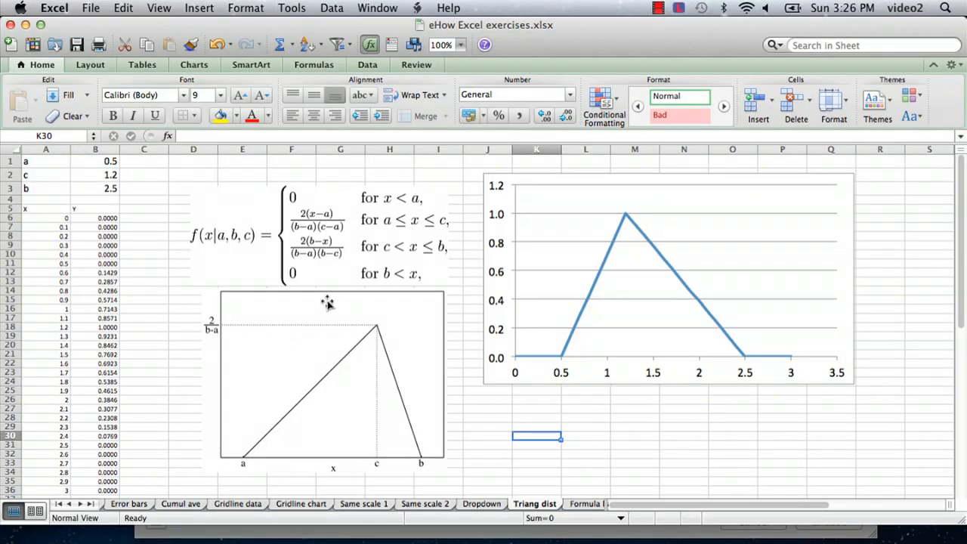
pyautogui.moveTo(138, 218)
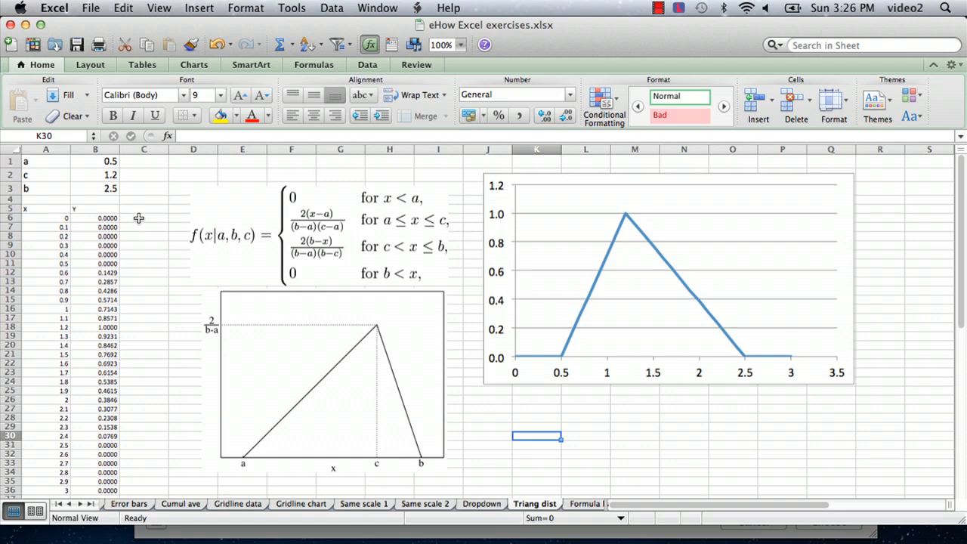
pyautogui.moveTo(166, 340)
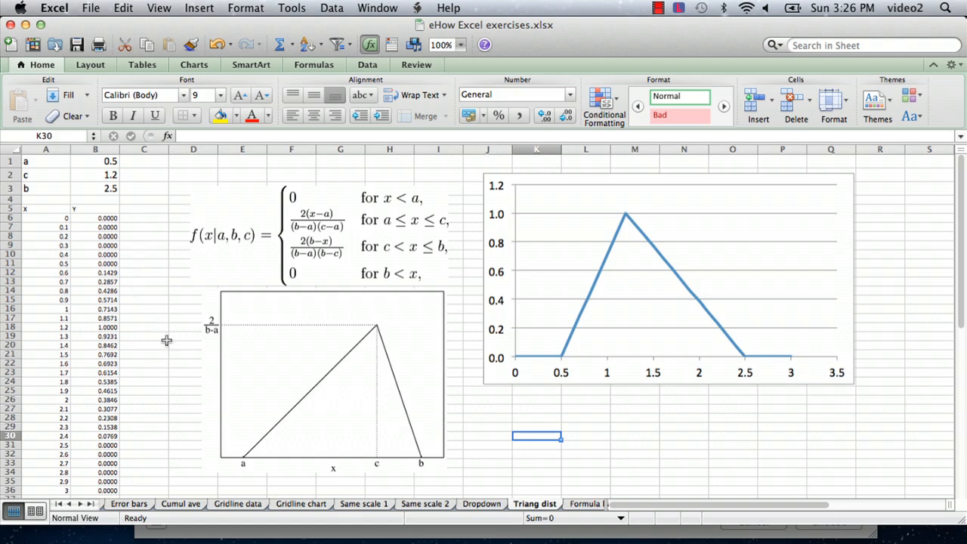
pyautogui.moveTo(302, 385)
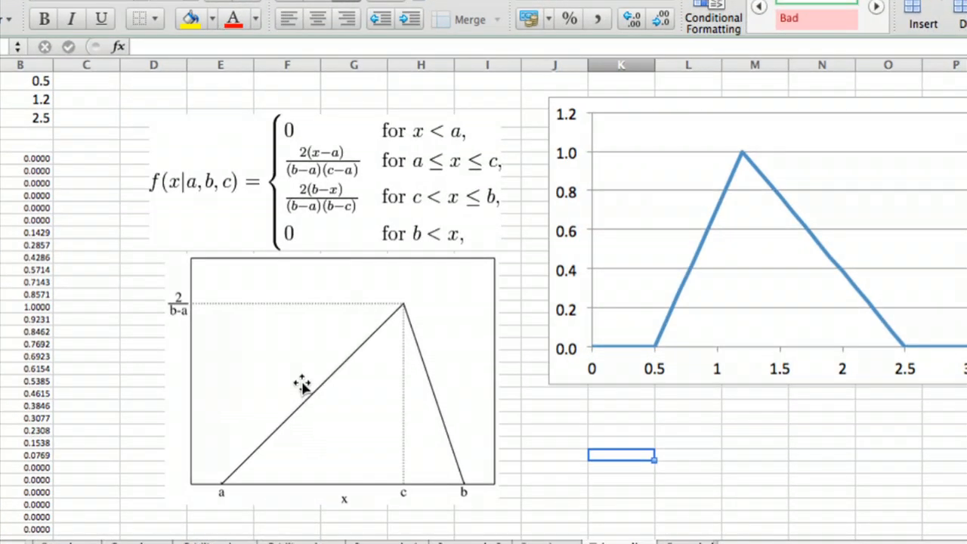
pyautogui.moveTo(219, 487)
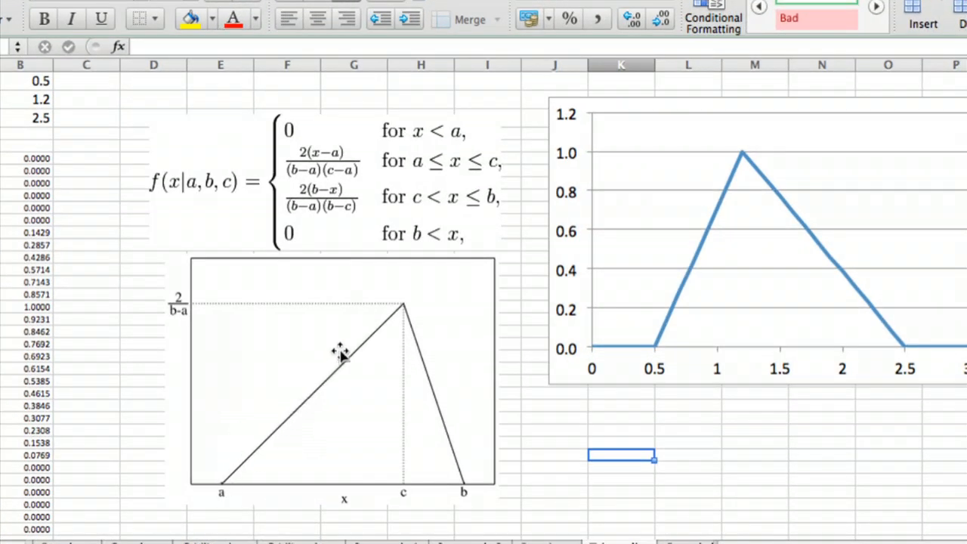
pyautogui.moveTo(397, 510)
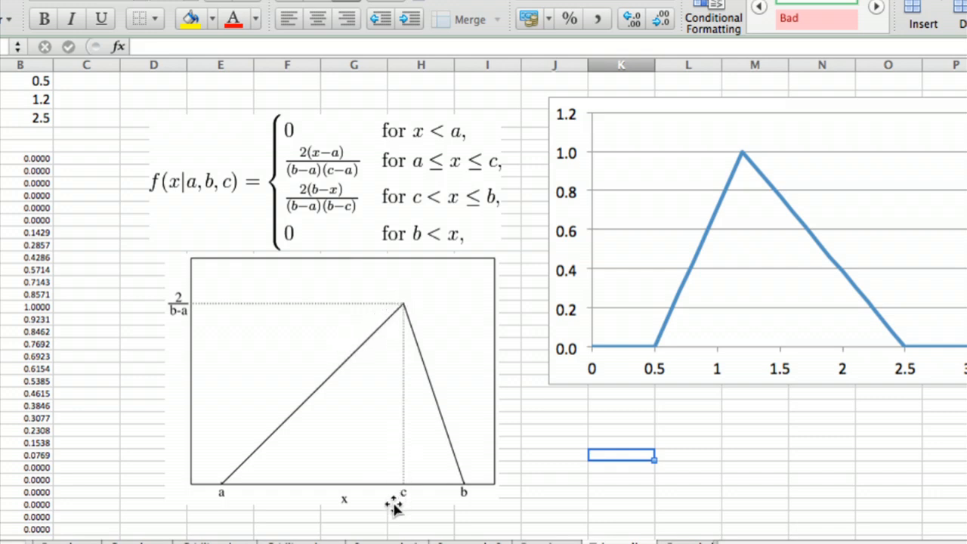
pyautogui.moveTo(411, 329)
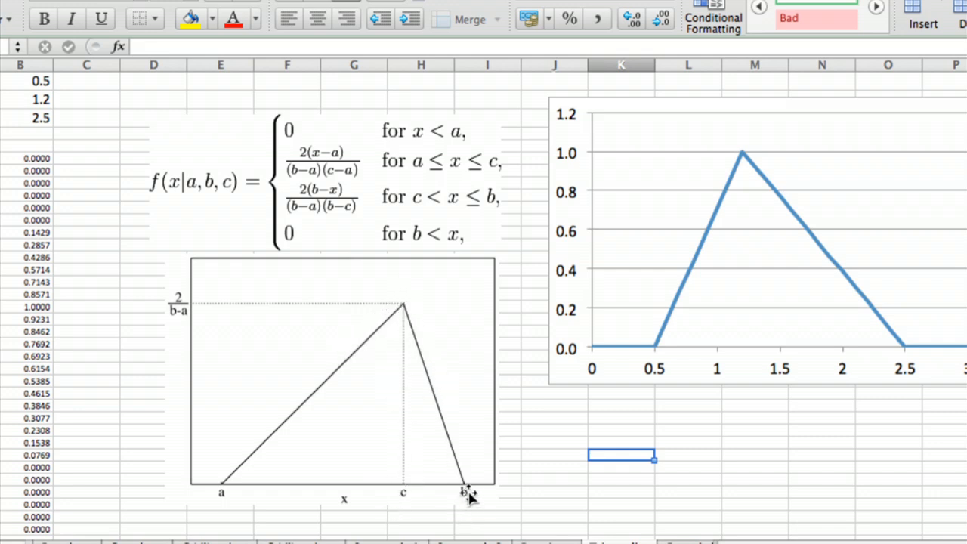
pyautogui.moveTo(221, 514)
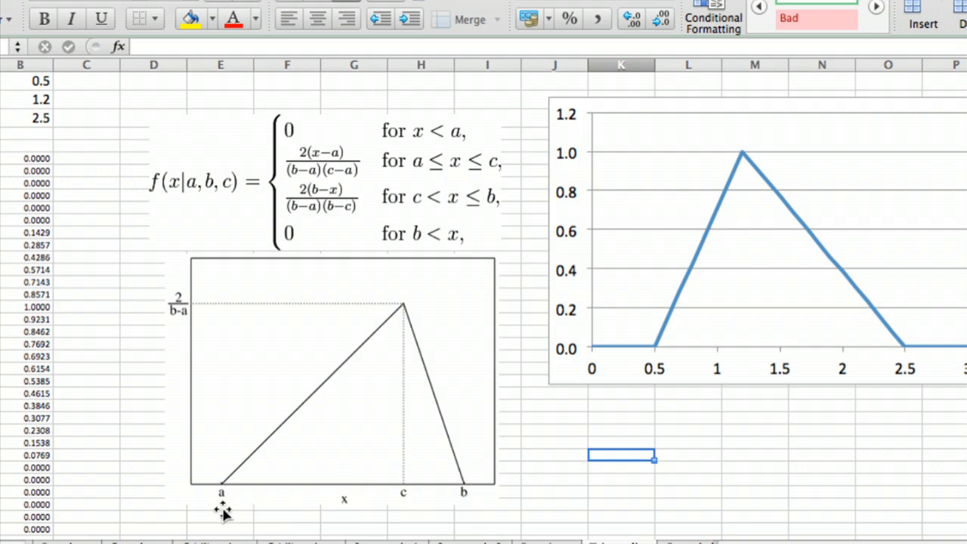
pyautogui.moveTo(222, 496)
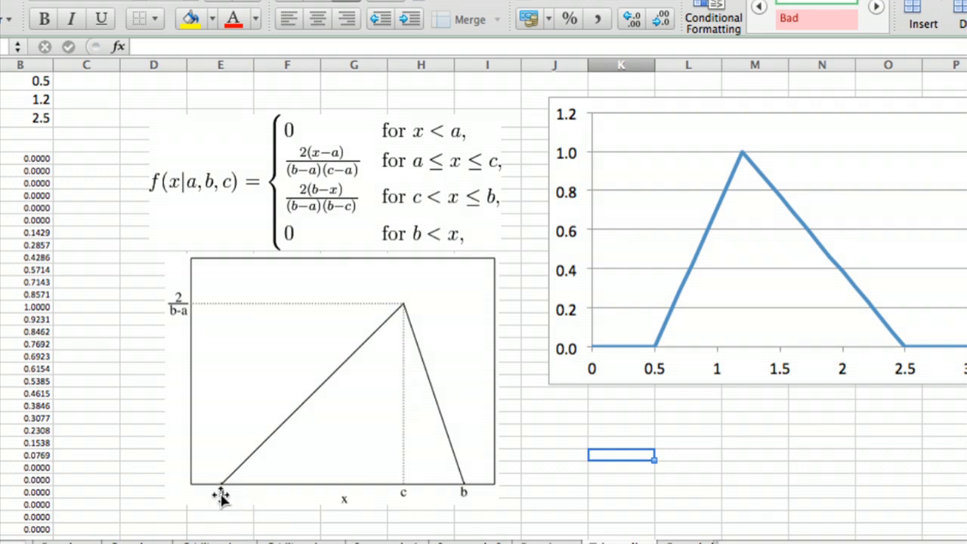
pyautogui.moveTo(407, 497)
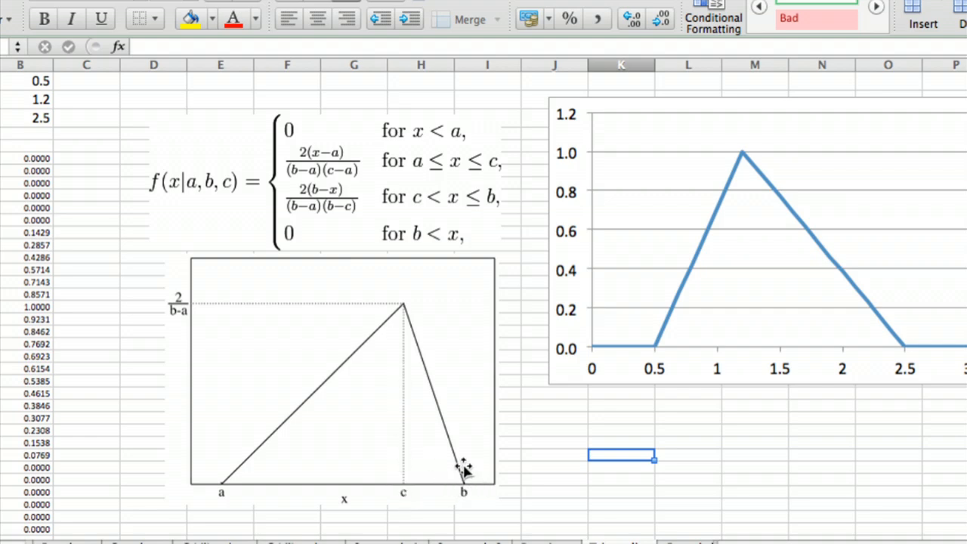
pyautogui.moveTo(326, 198)
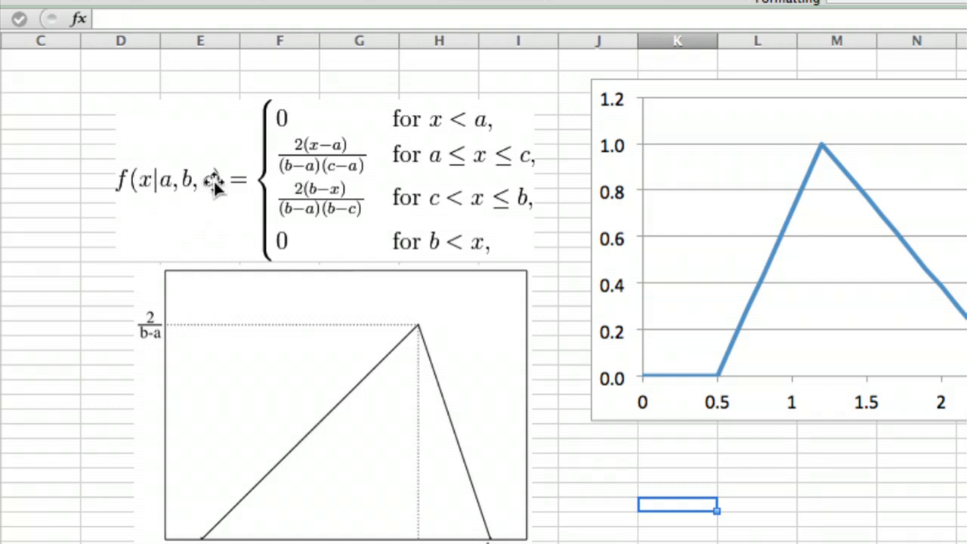
pyautogui.moveTo(408, 140)
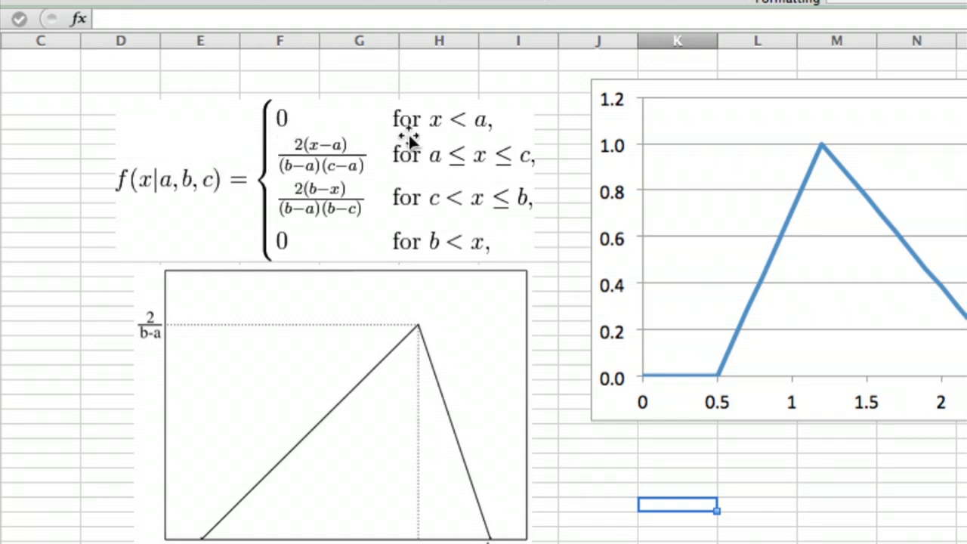
pyautogui.moveTo(442, 283)
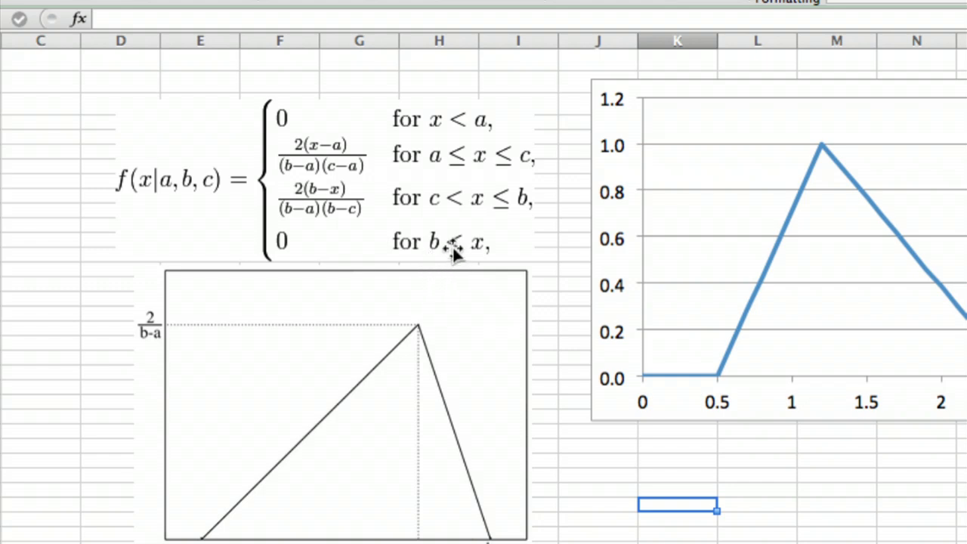
pyautogui.moveTo(408, 263)
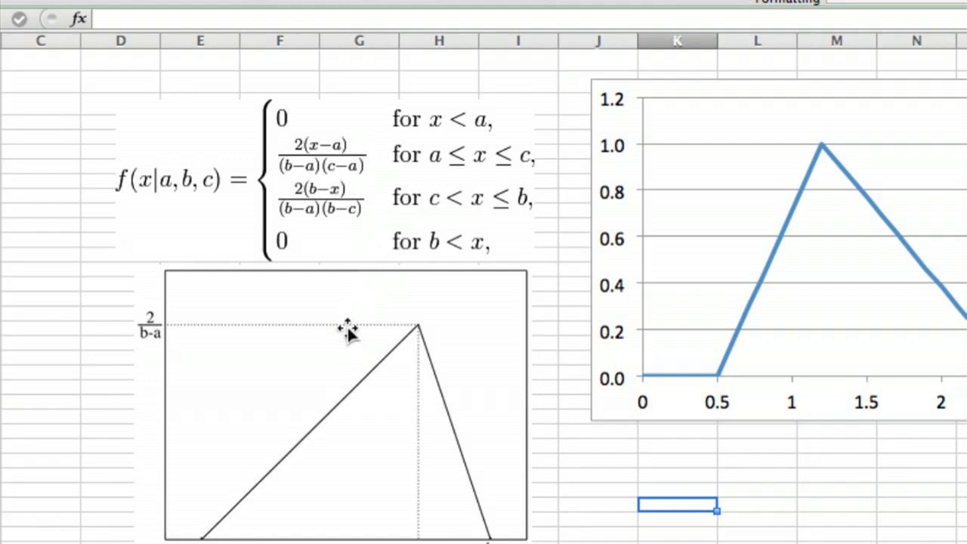
pyautogui.moveTo(381, 291)
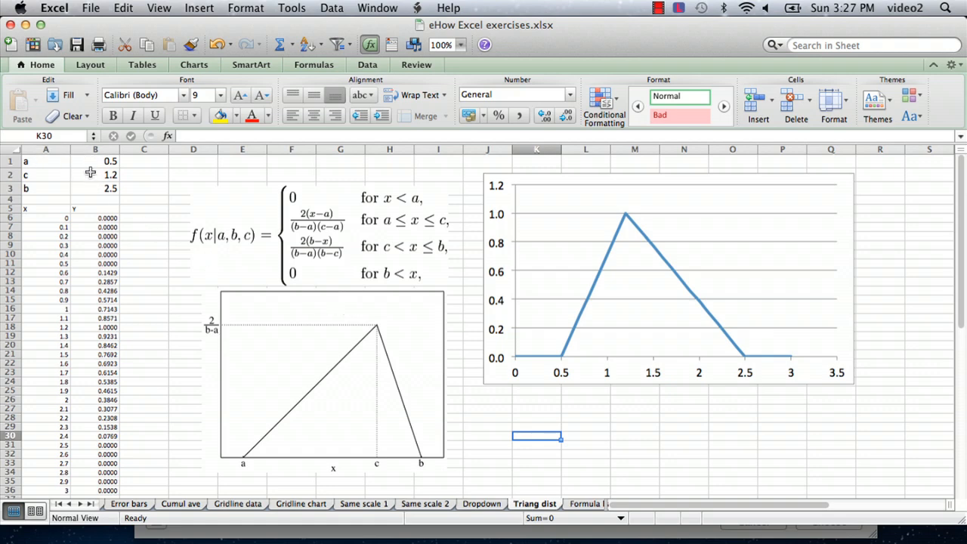
pyautogui.moveTo(54, 223)
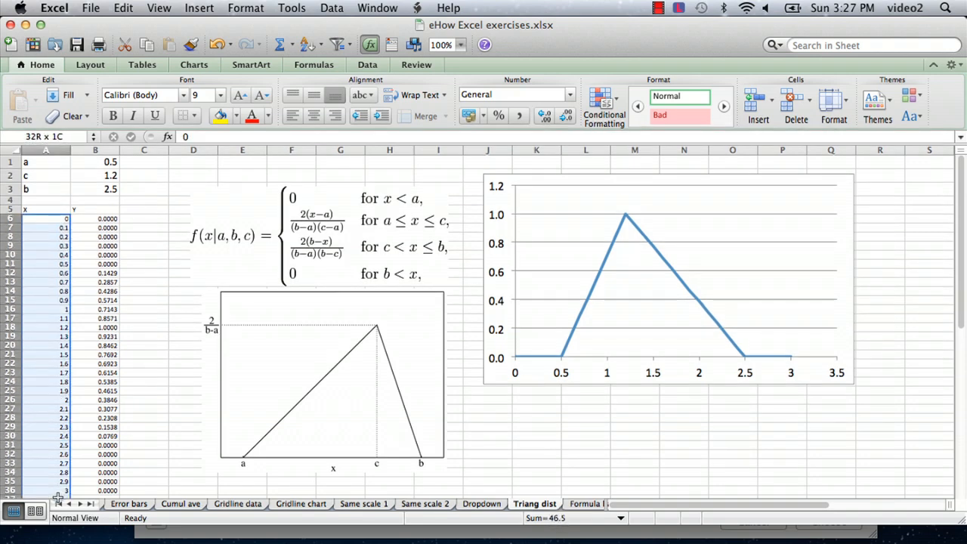
# - Check the Y formula in B6, then enter 0.2 for parameter a in B1
pyautogui.click(45, 227)
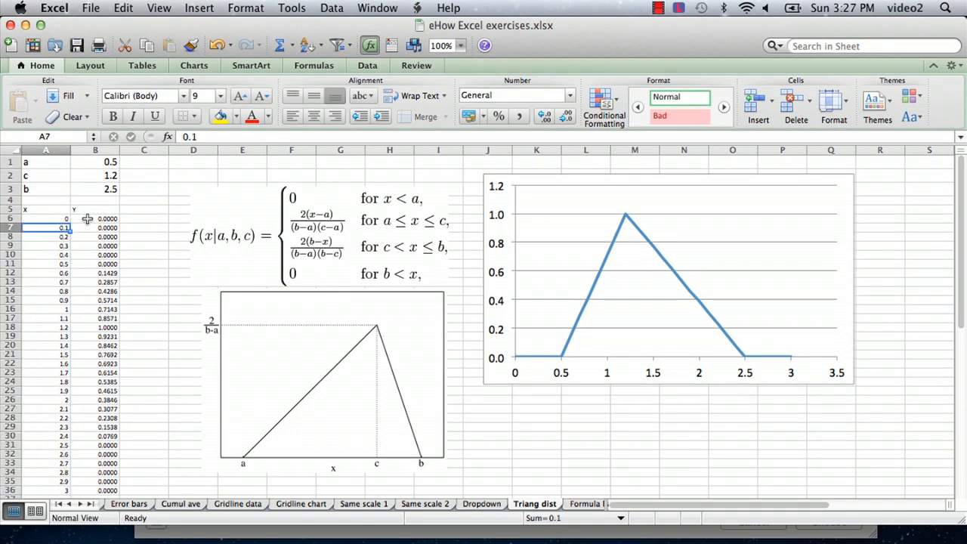
pyautogui.click(95, 219)
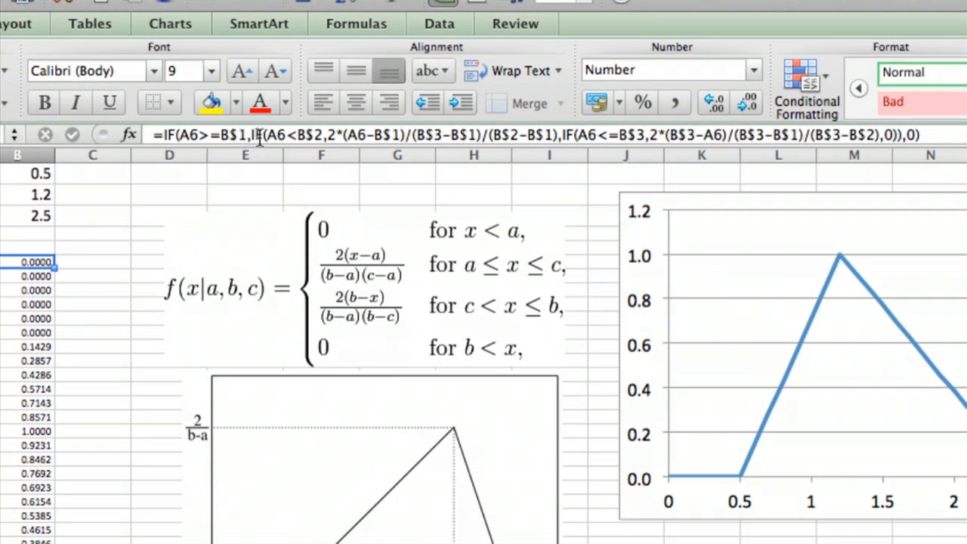
pyautogui.moveTo(208, 241)
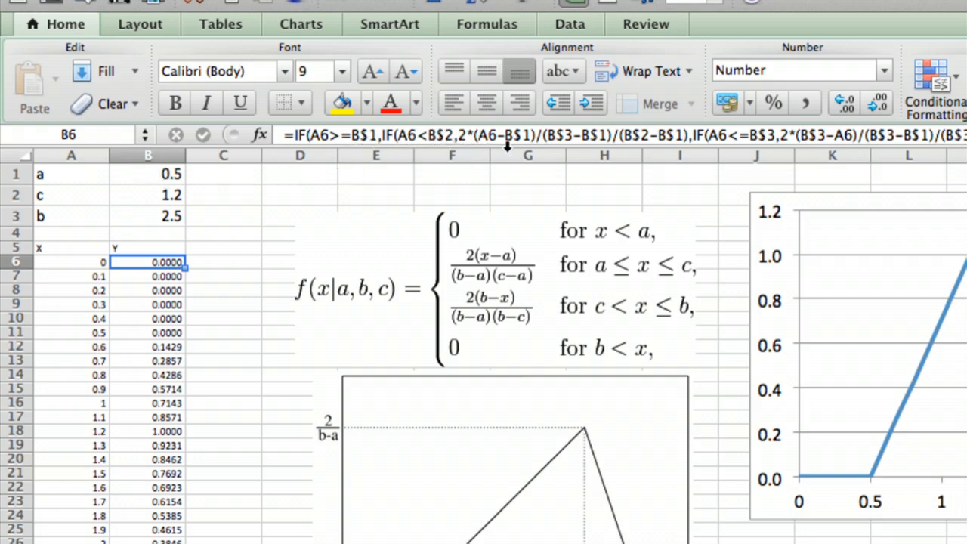
pyautogui.moveTo(553, 146)
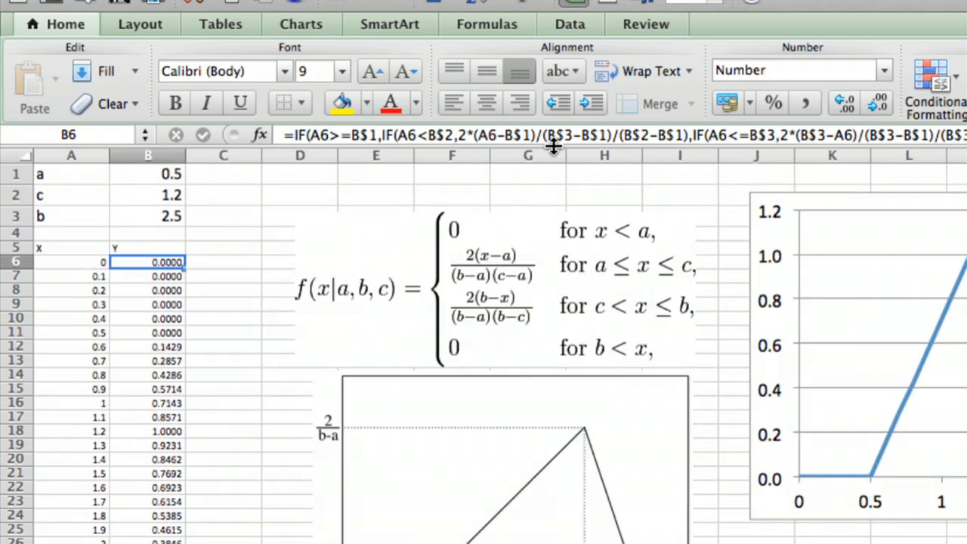
pyautogui.moveTo(437, 196)
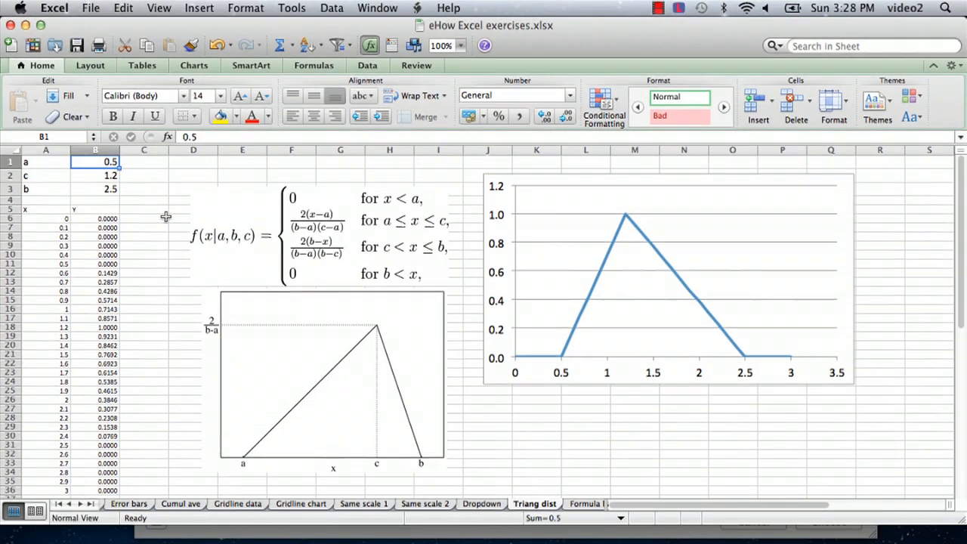
pyautogui.moveTo(627, 221)
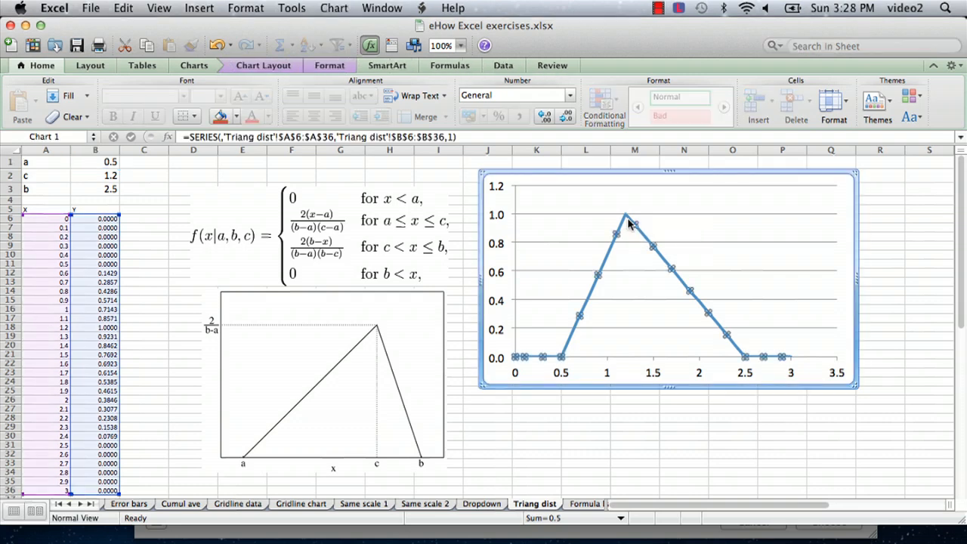
pyautogui.moveTo(599, 275)
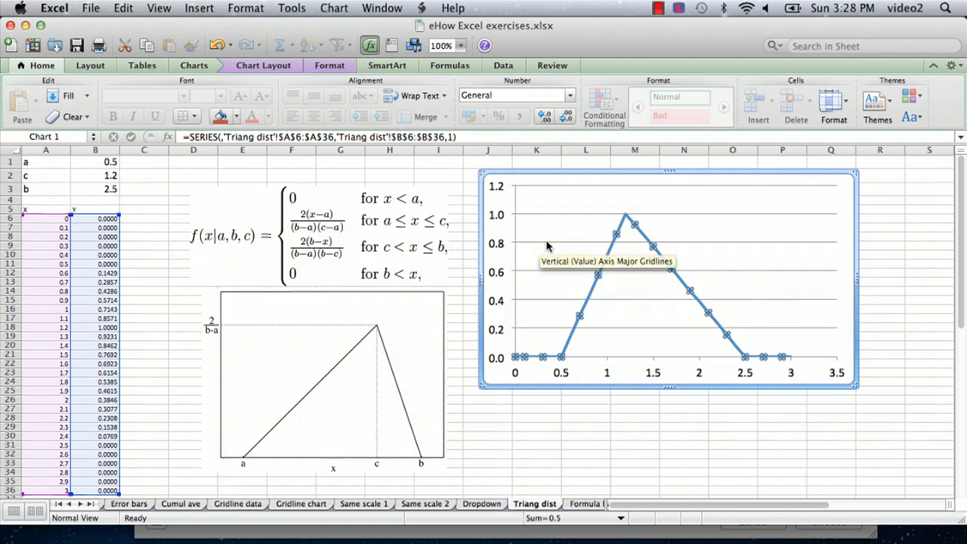
pyautogui.click(110, 161)
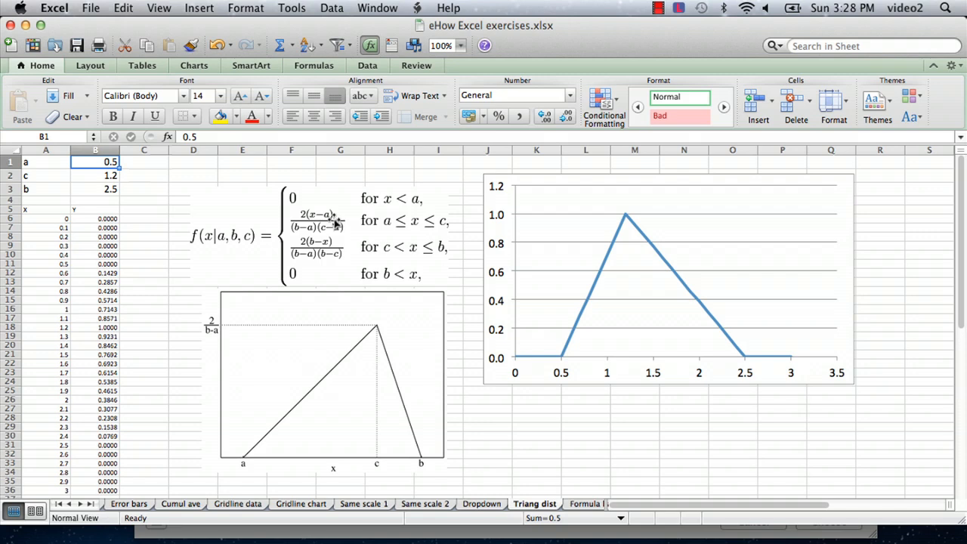
pyautogui.write('.2')
pyautogui.click(95, 176)
pyautogui.write('2')
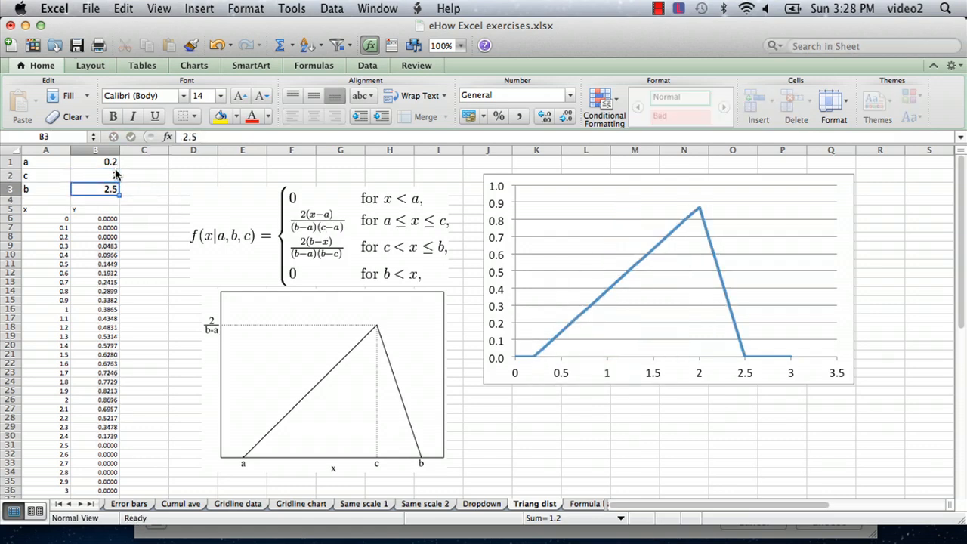
pyautogui.moveTo(698, 214)
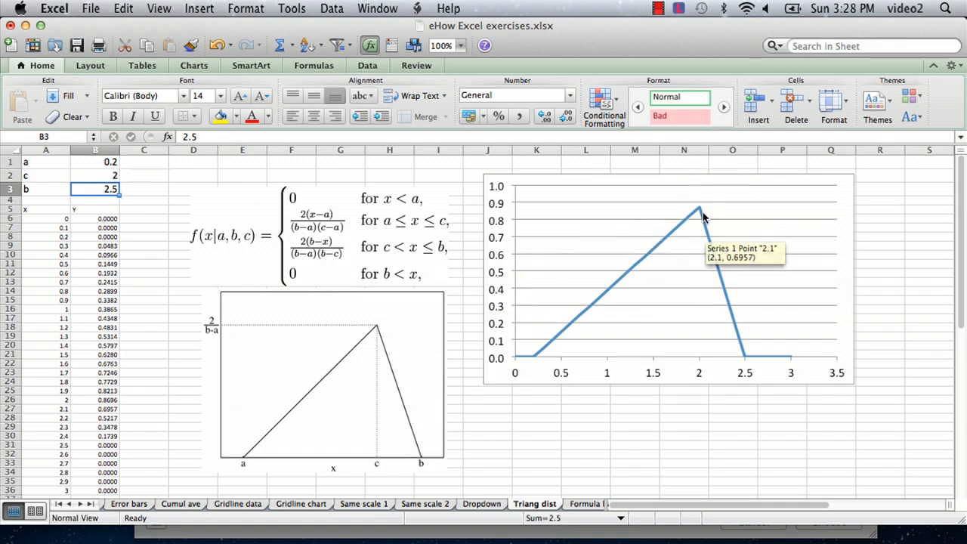
pyautogui.moveTo(393, 270)
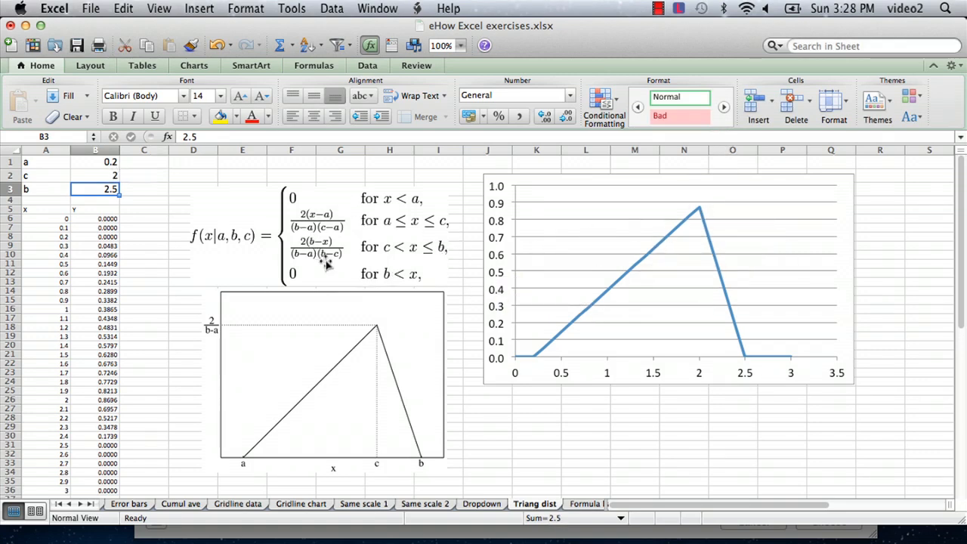
pyautogui.moveTo(353, 269)
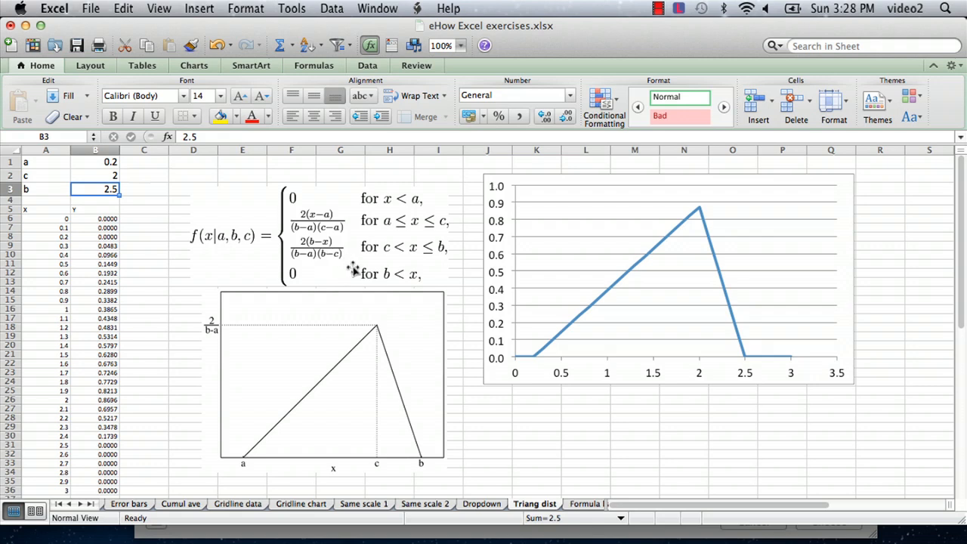
pyautogui.moveTo(348, 247)
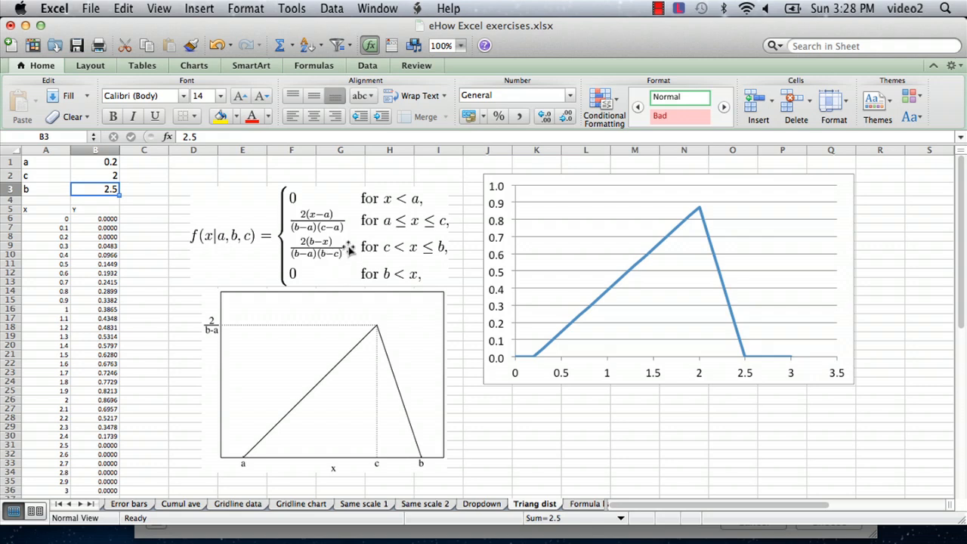
pyautogui.moveTo(404, 394)
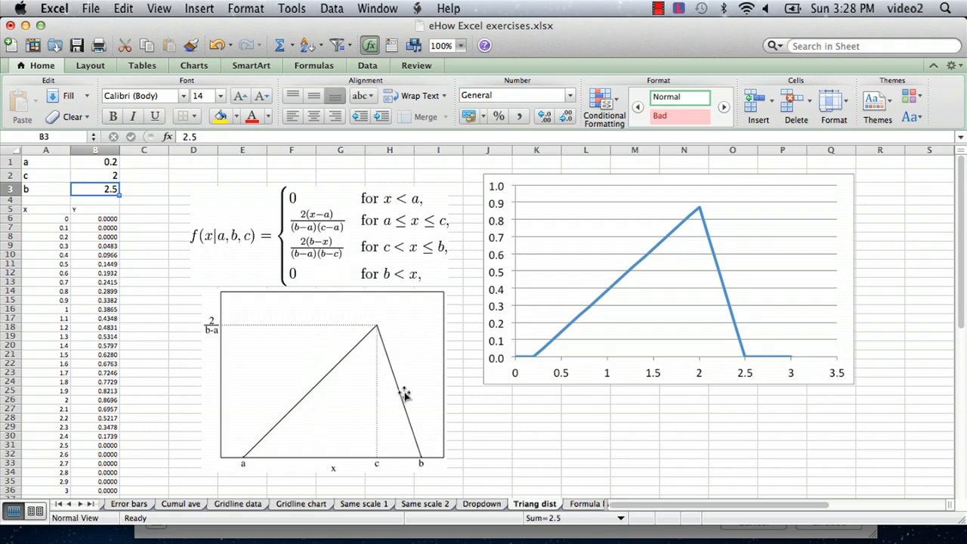
pyautogui.moveTo(457, 400)
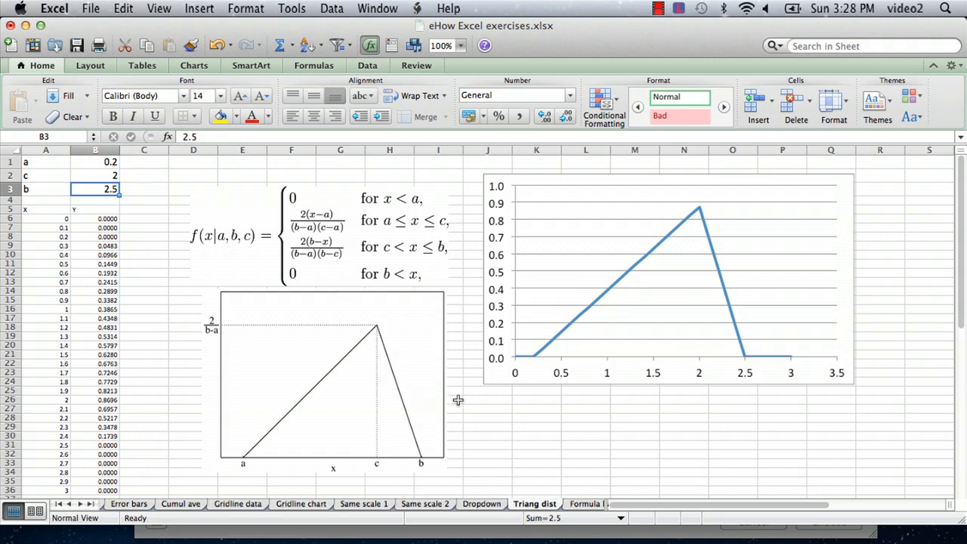
pyautogui.moveTo(317, 201)
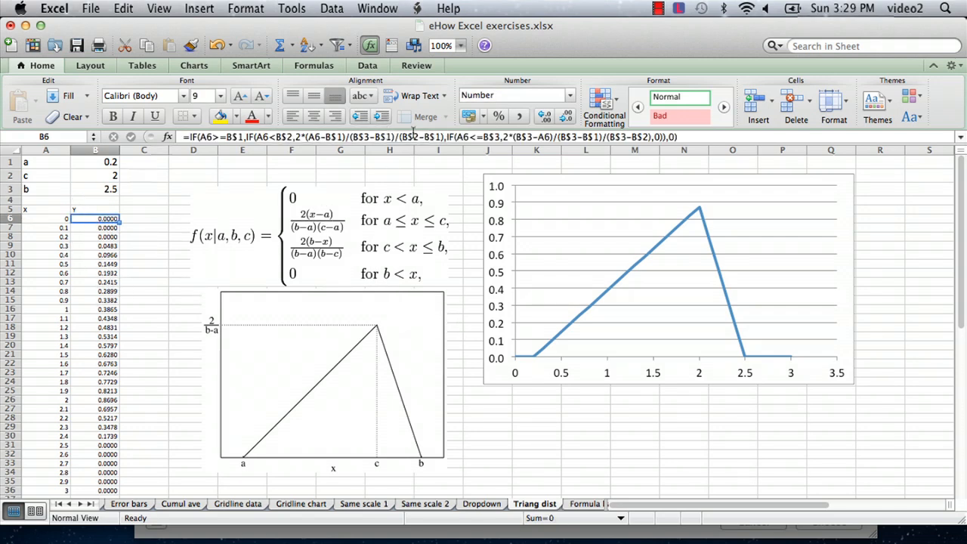
pyautogui.moveTo(242, 175)
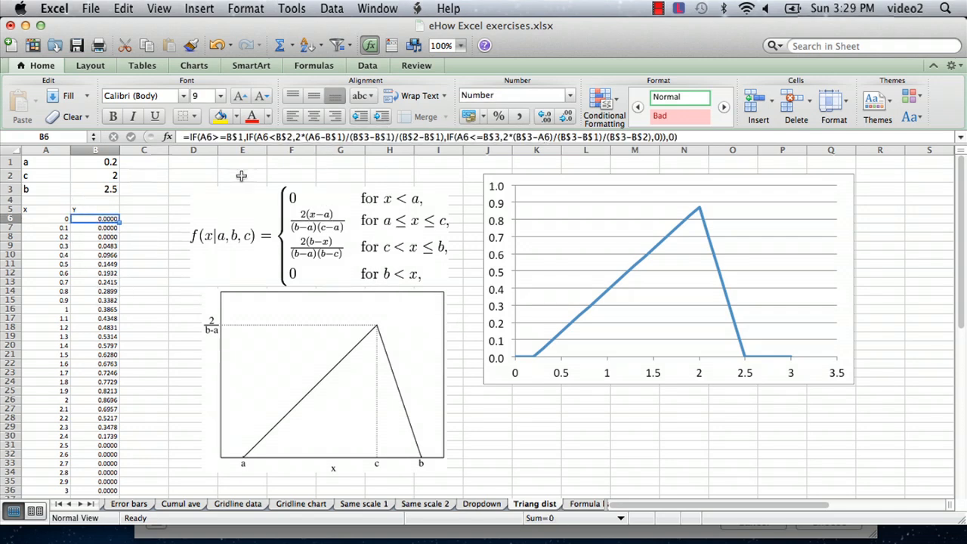